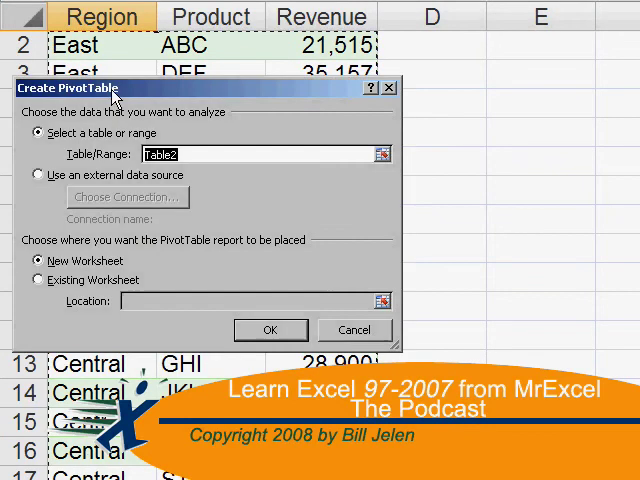
Create a PivotTable from Table2 on a new worksheet.
left_click(270, 329)
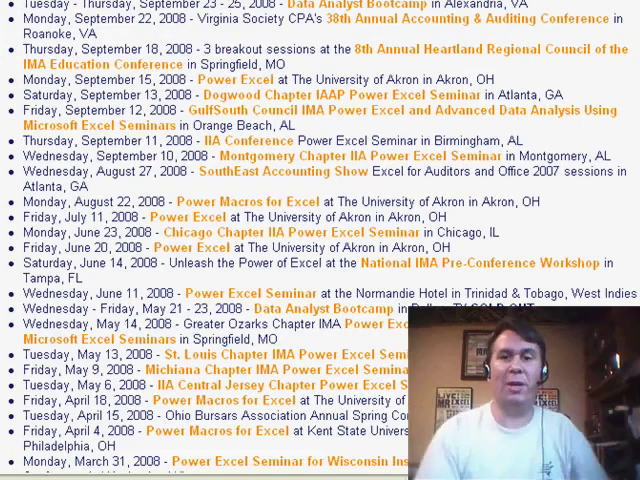
Scroll through the MrExcel list of upcoming Power Excel seminars.
scroll("up", 3)
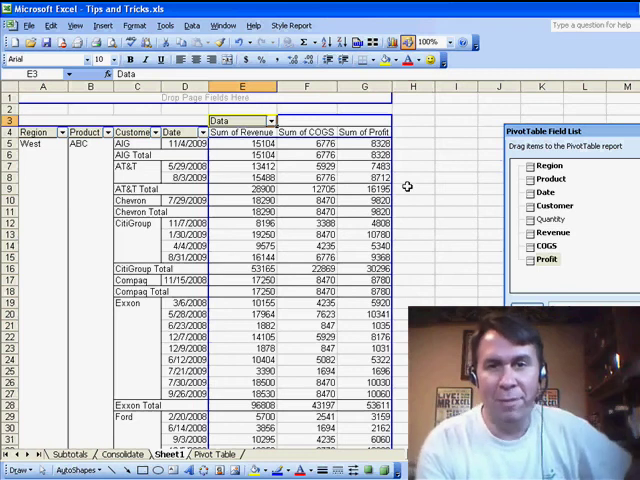
mouse_move(38, 210)
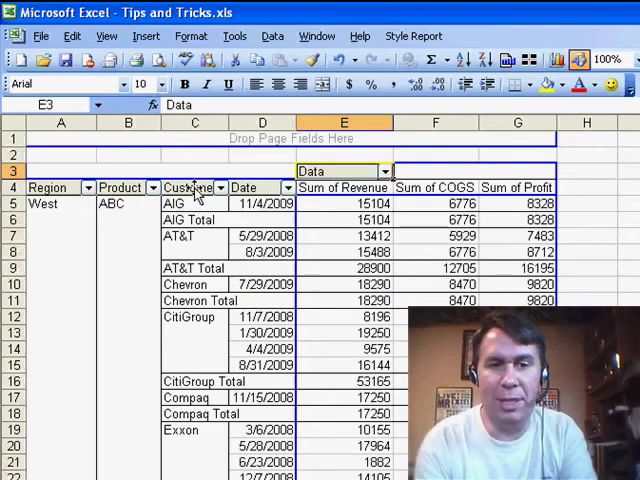
Open the PivotTable Field dialog for the Customer field.
double_click(192, 187)
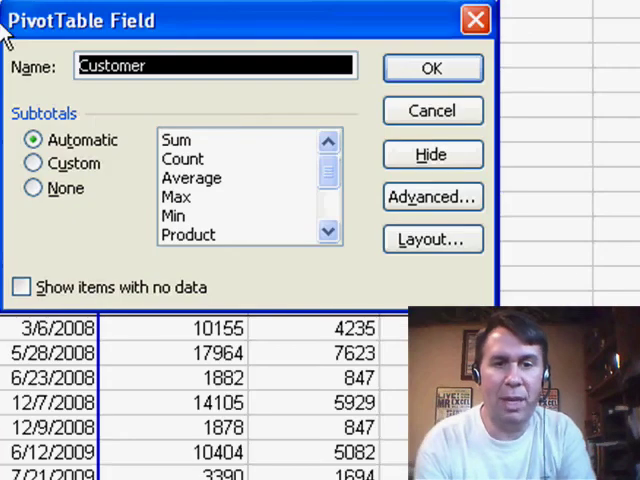
Close the Customer field dialog with Subtotals left on Automatic.
left_click(432, 68)
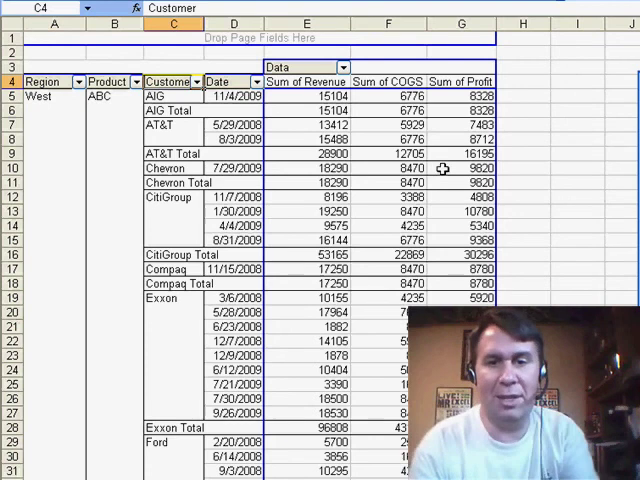
Scroll to the bottom and select the XYZ Total and East Total rows.
scroll("down", 3)
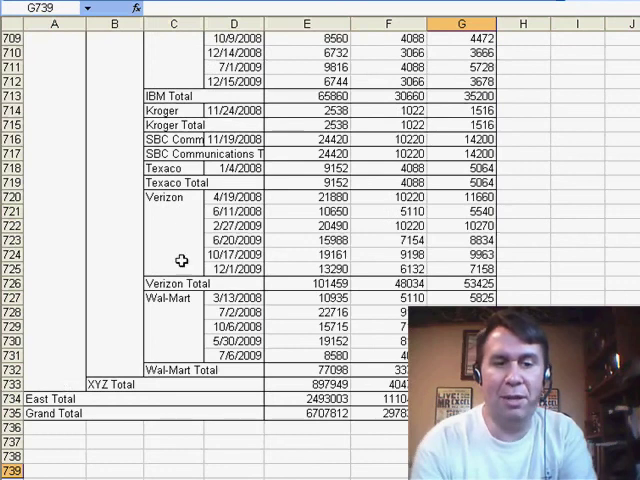
left_click_drag(54, 384, 54, 399)
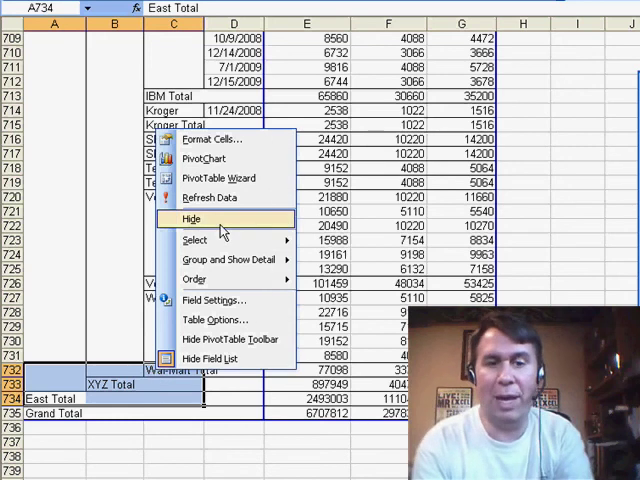
Hide the XYZ and East subtotal rows, then scroll to check the customer listing.
left_click(190, 218)
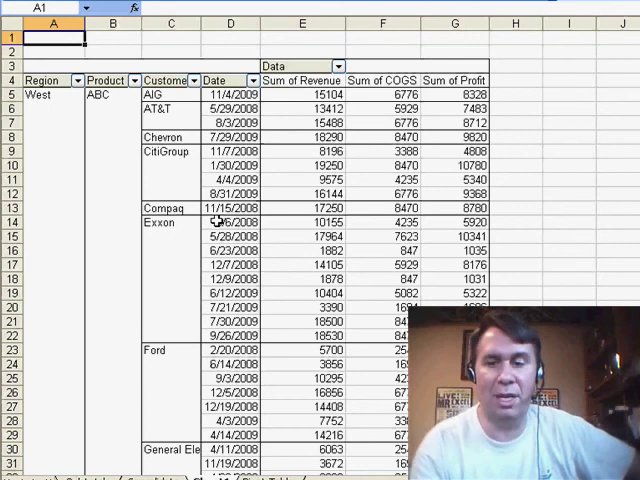
scroll("down", 3)
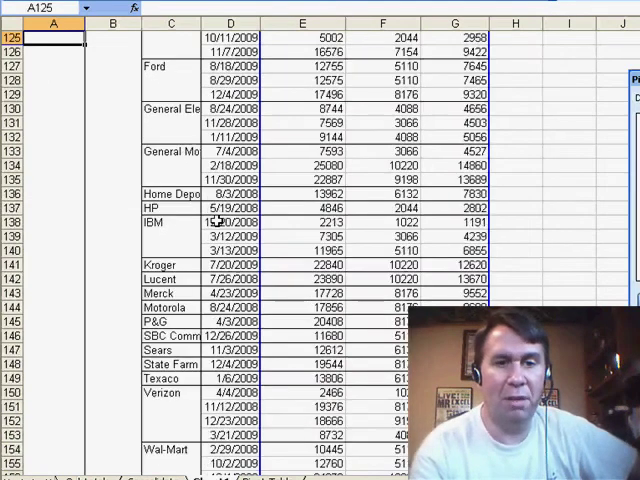